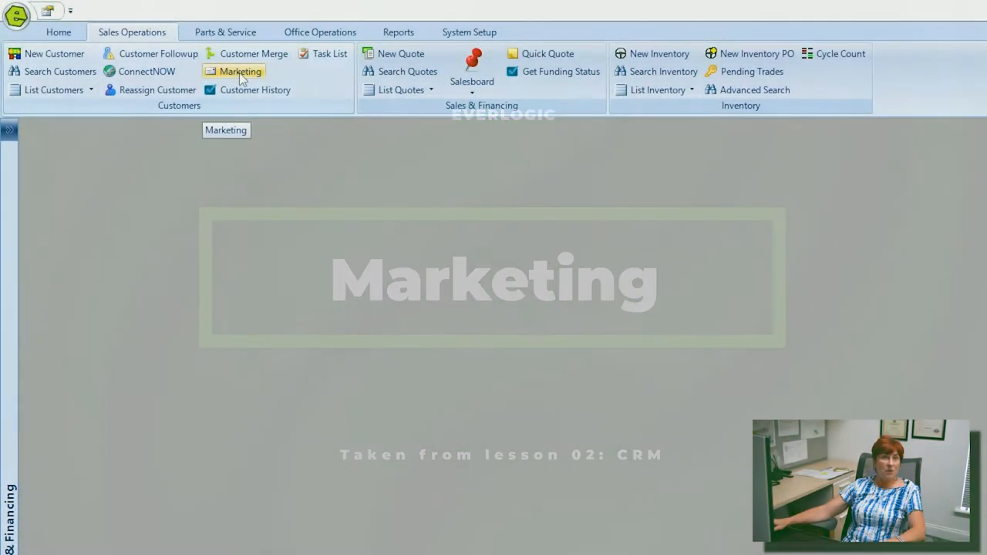
Open the Customer Marketing List from the Sales Operations ribbon's Marketing button
left_click(240, 71)
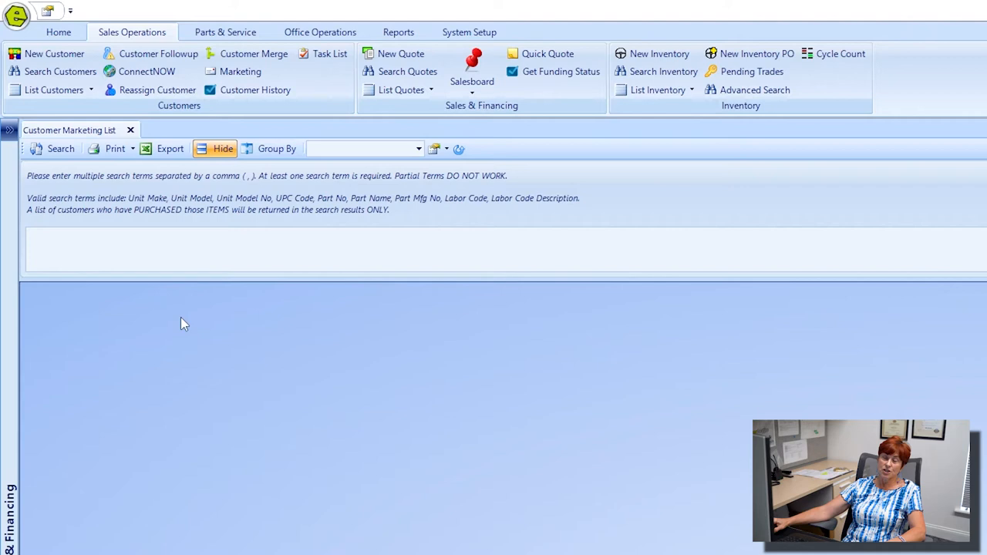
Enter the comma-separated item search terms 'winterize, hike' in the search box
left_click(182, 247)
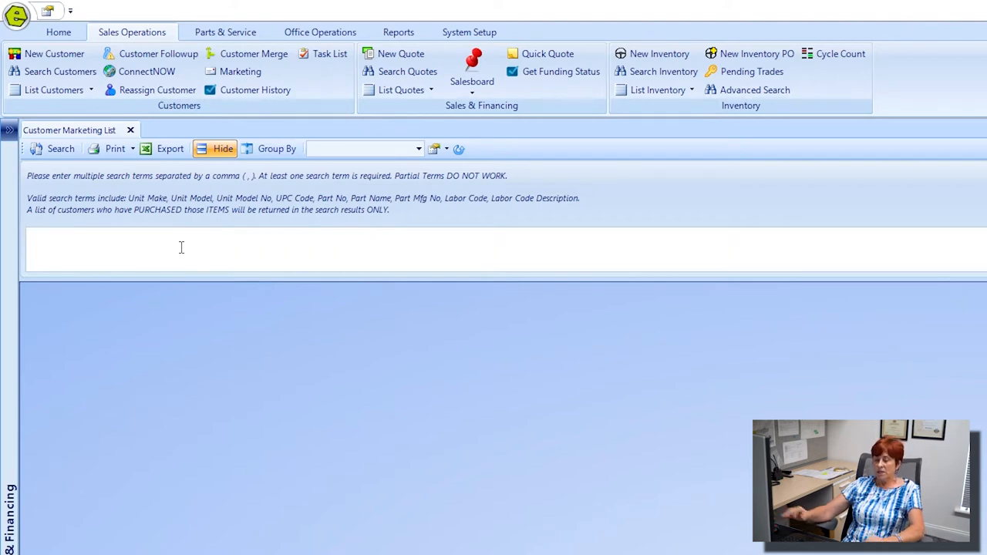
type("winterize")
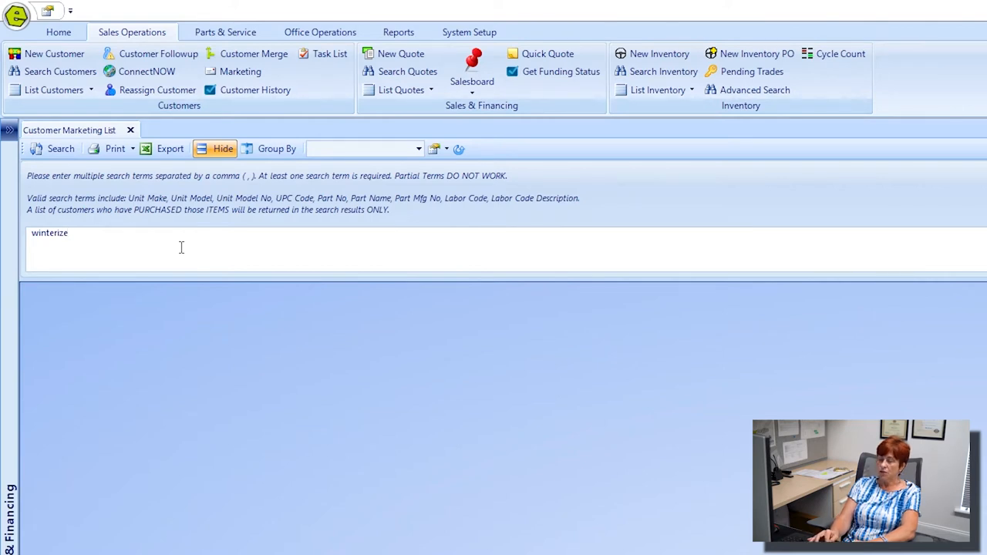
type(",")
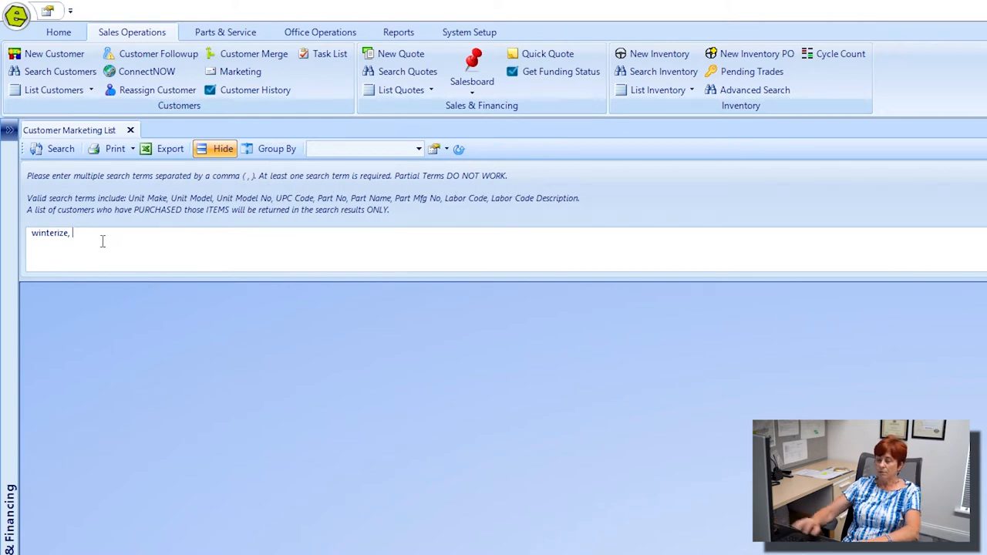
type("hike")
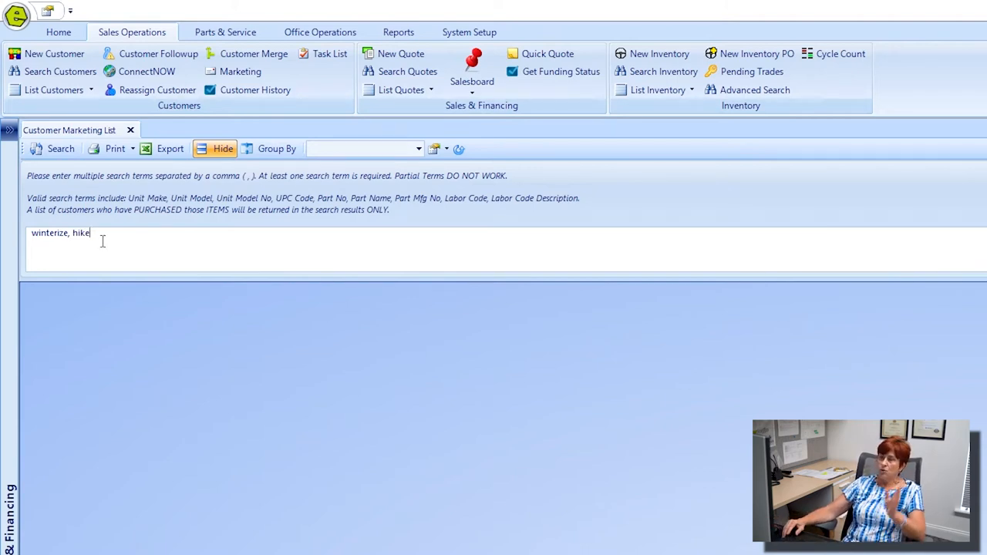
mouse_move(60, 148)
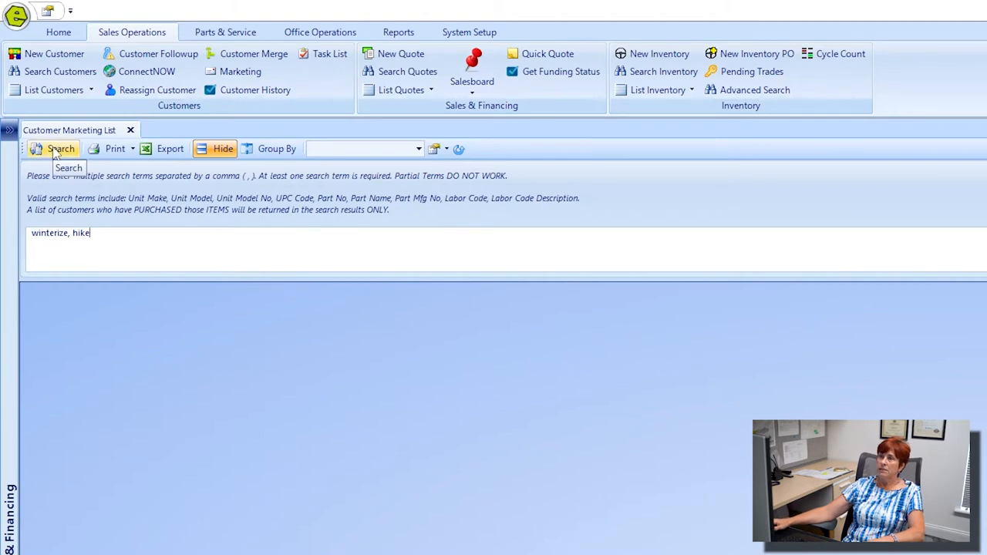
Run the search for customers who bought winterize or hike items, showing mailing-list status and contacts
left_click(60, 148)
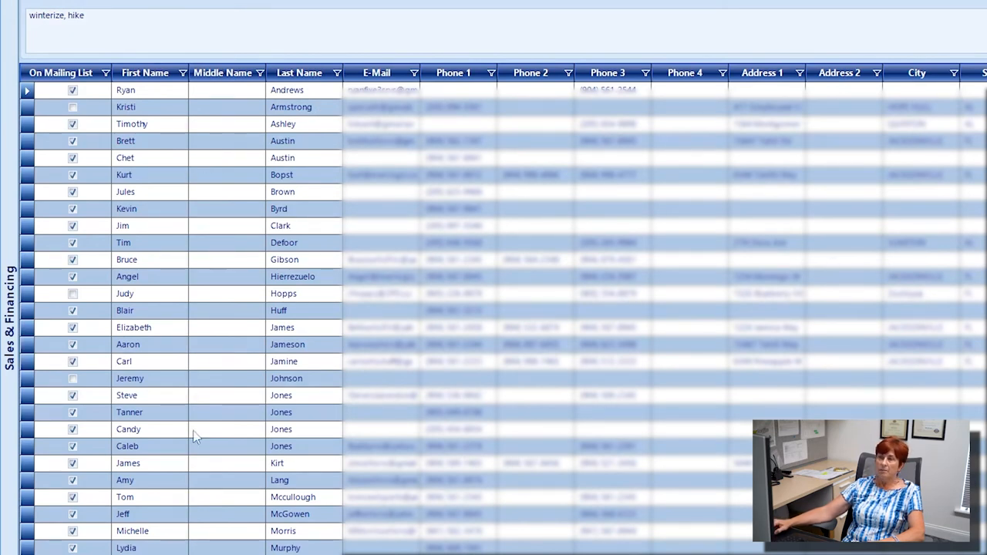
mouse_move(182, 490)
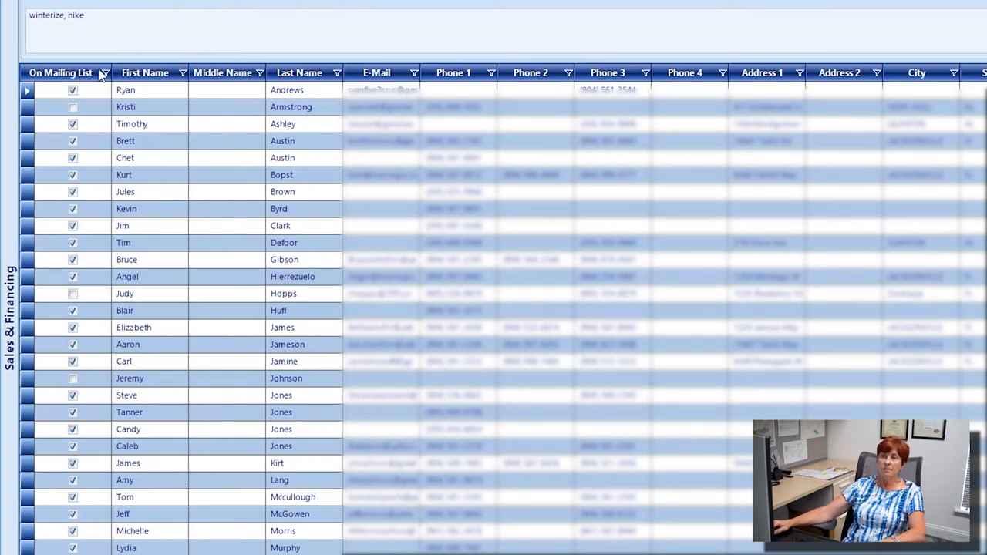
left_click(105, 73)
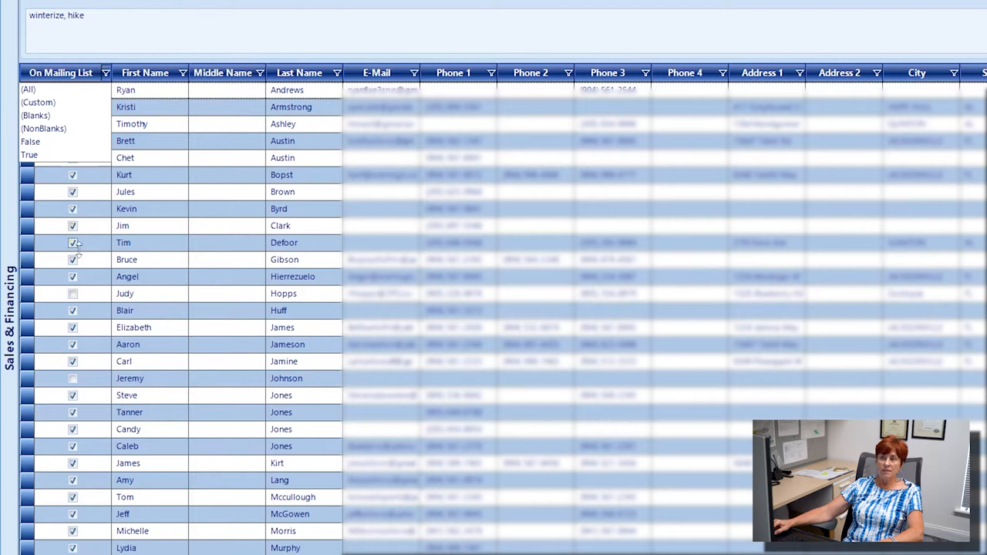
Filter the On Mailing List column to True so only mailing-list customers remain
left_click(29, 154)
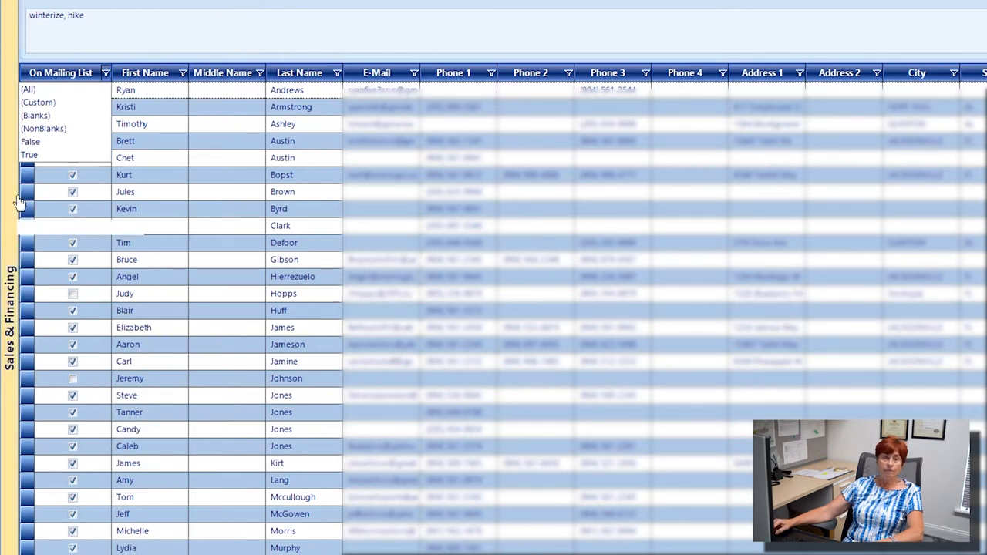
left_click(30, 154)
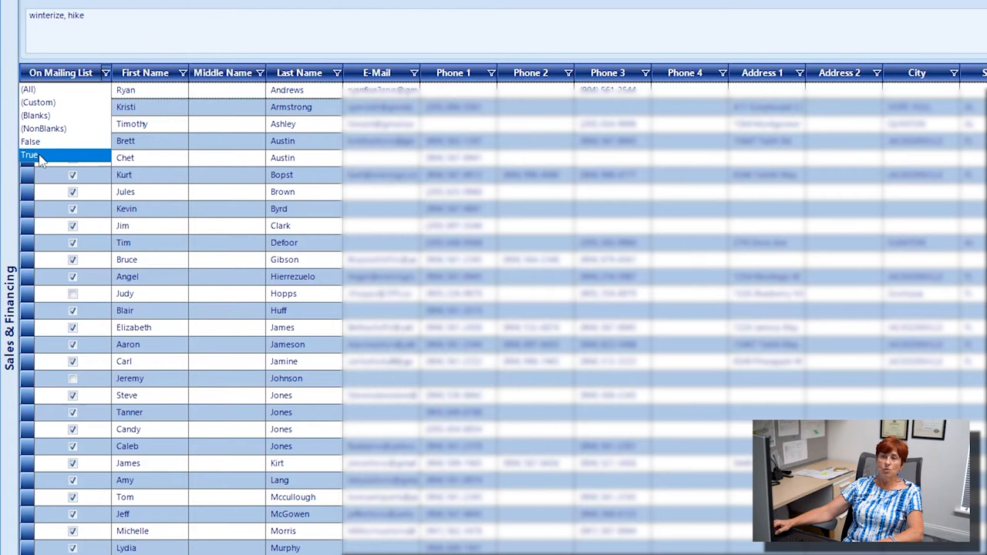
left_click(29, 154)
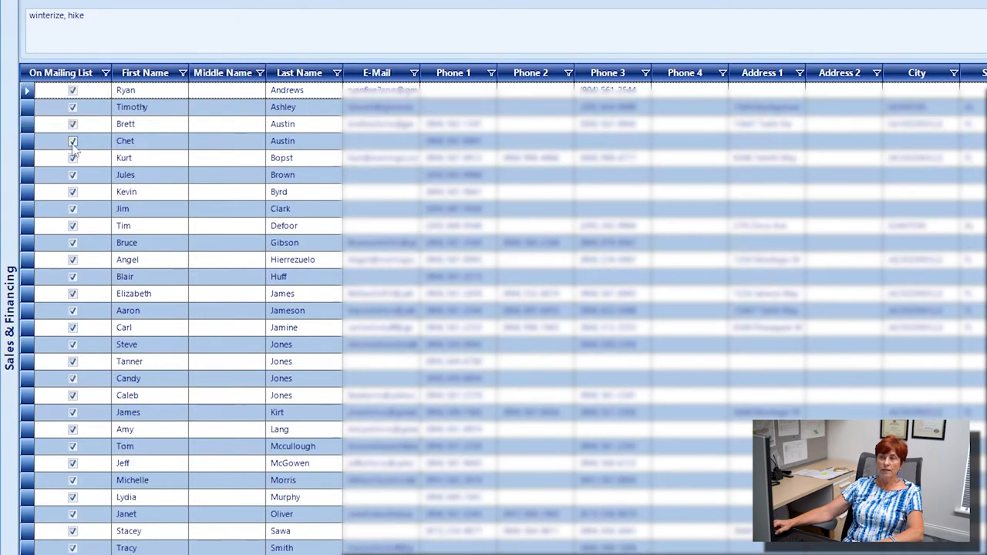
left_click(73, 140)
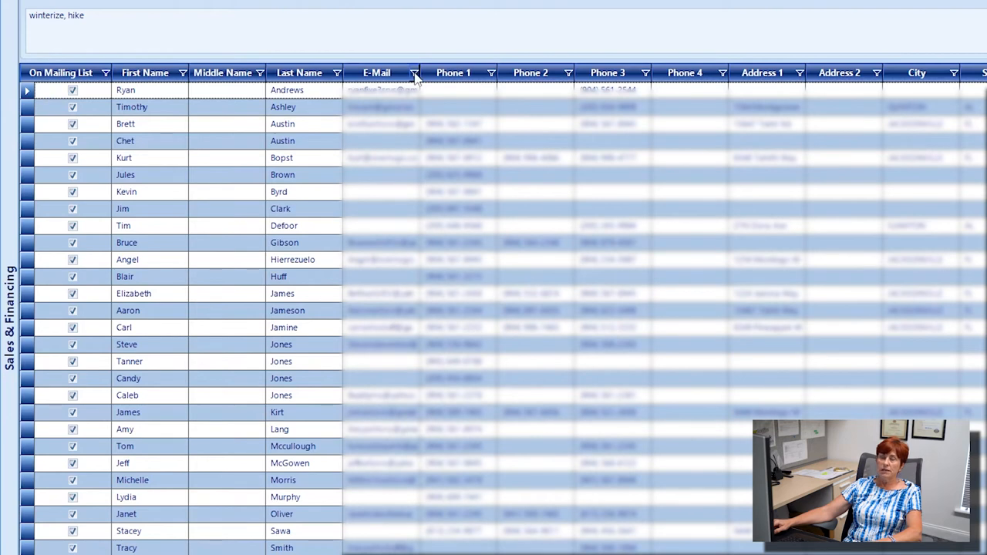
Filter the E-Mail column to (NonBlanks) so only customers with an email address remain, and start the export
left_click(413, 73)
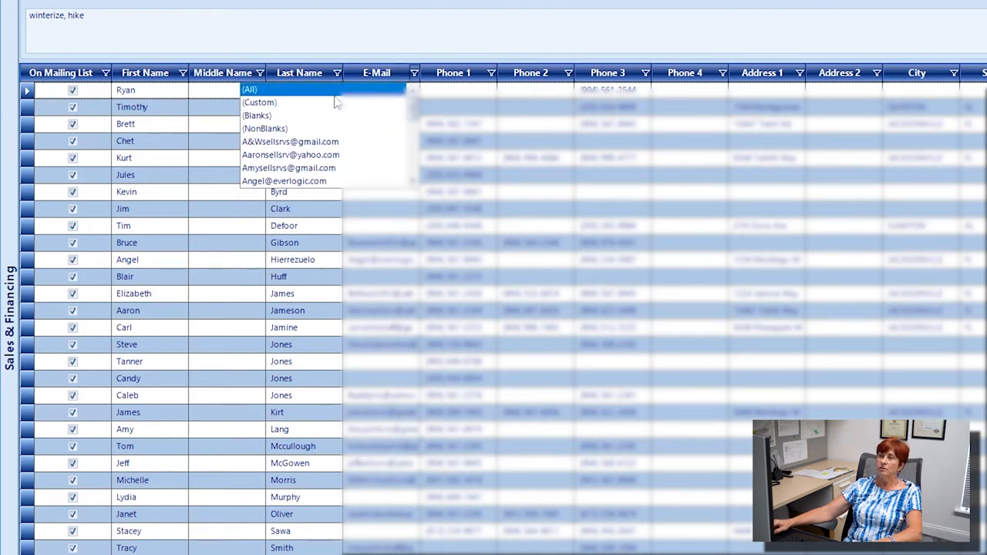
mouse_move(290, 130)
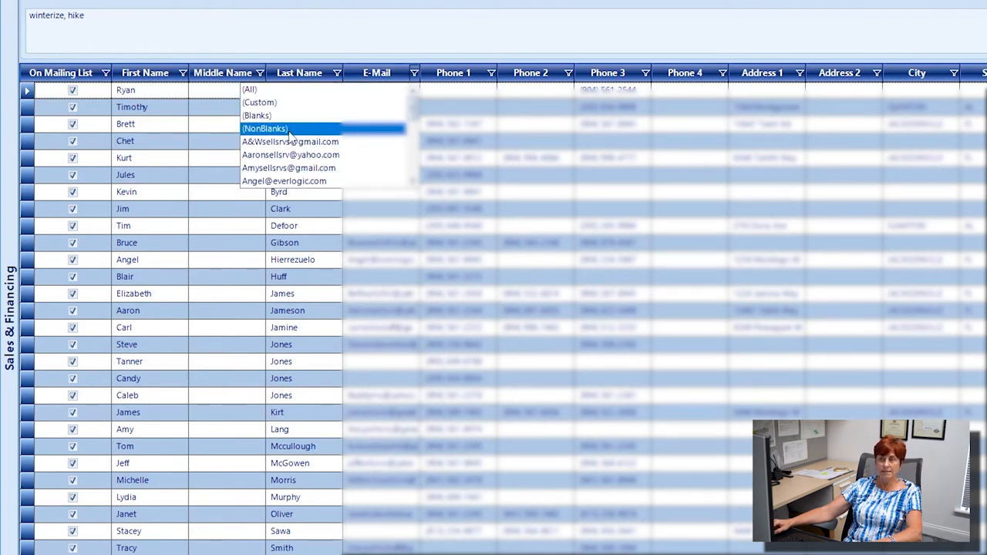
left_click(265, 128)
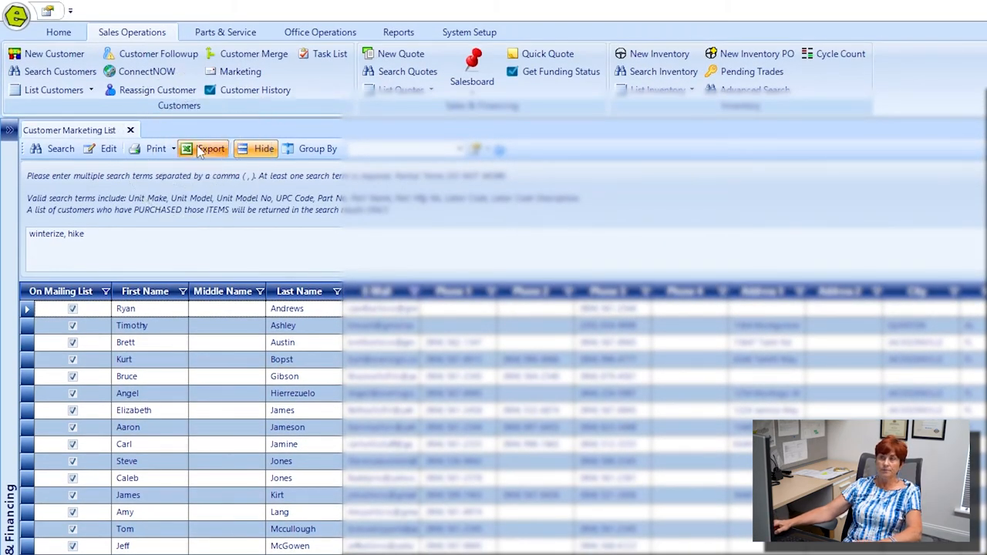
left_click(210, 148)
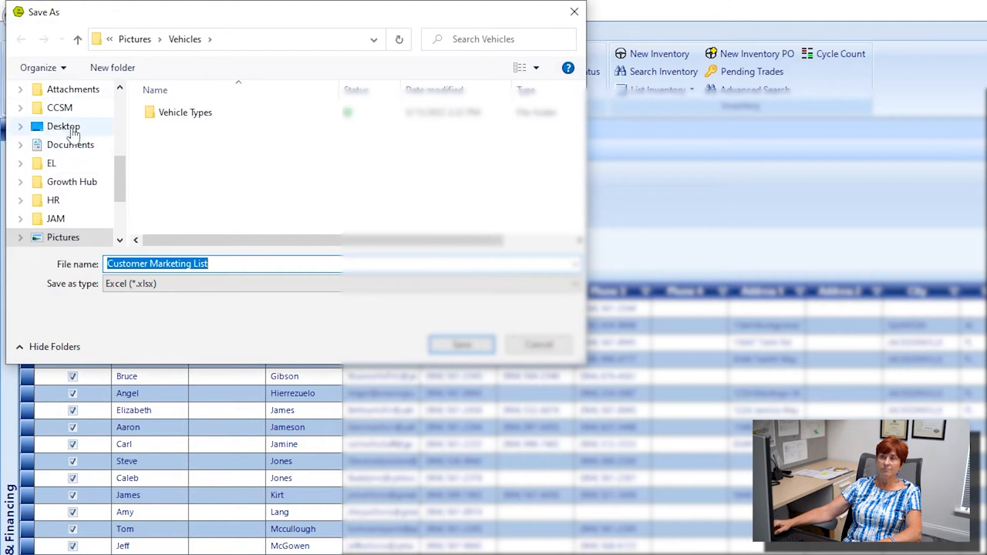
Save the export to the Desktop as the Excel file 'winterize Customer Marketing List'
left_click(64, 126)
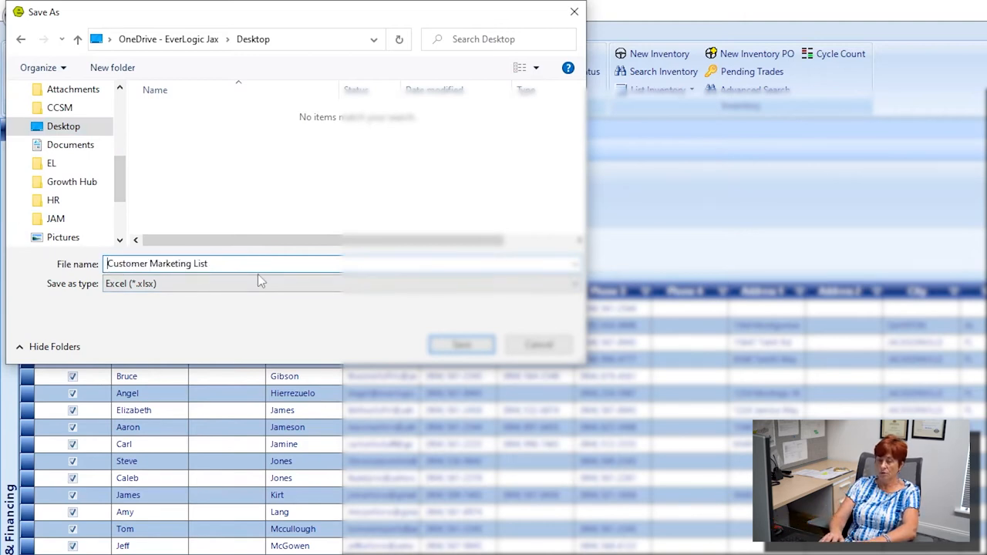
type("winterize")
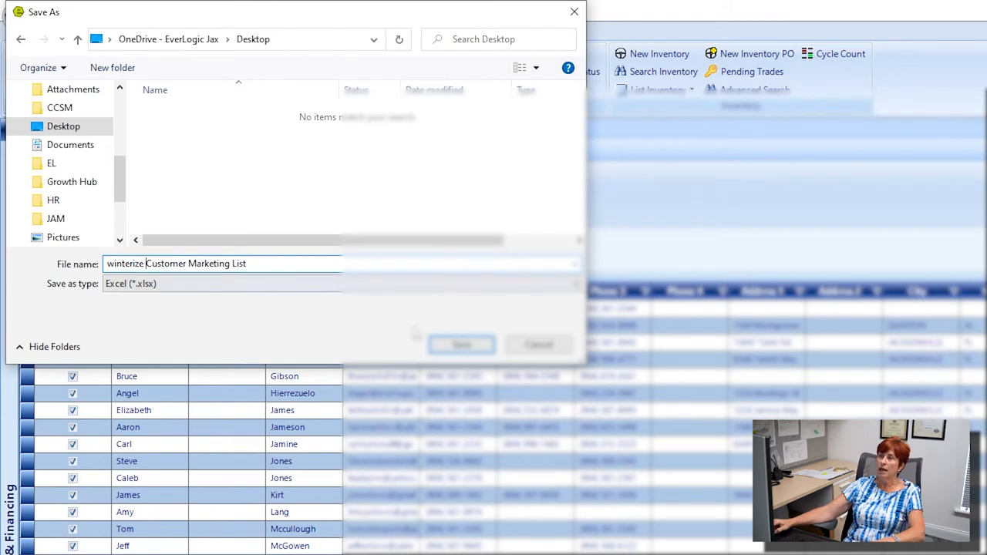
left_click(461, 345)
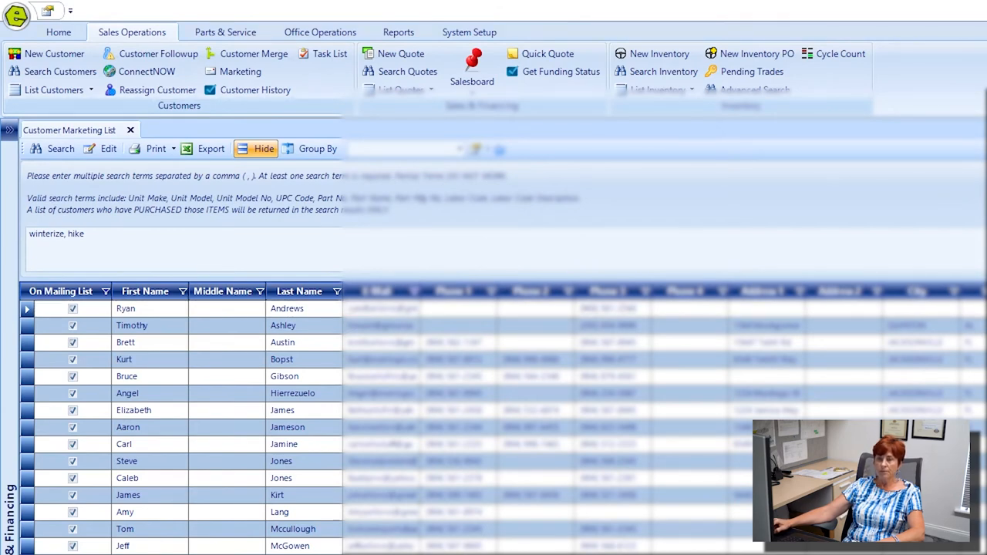
Open the exported winterize Customer Marketing List workbook in Excel and maximize the window
left_click(209, 148)
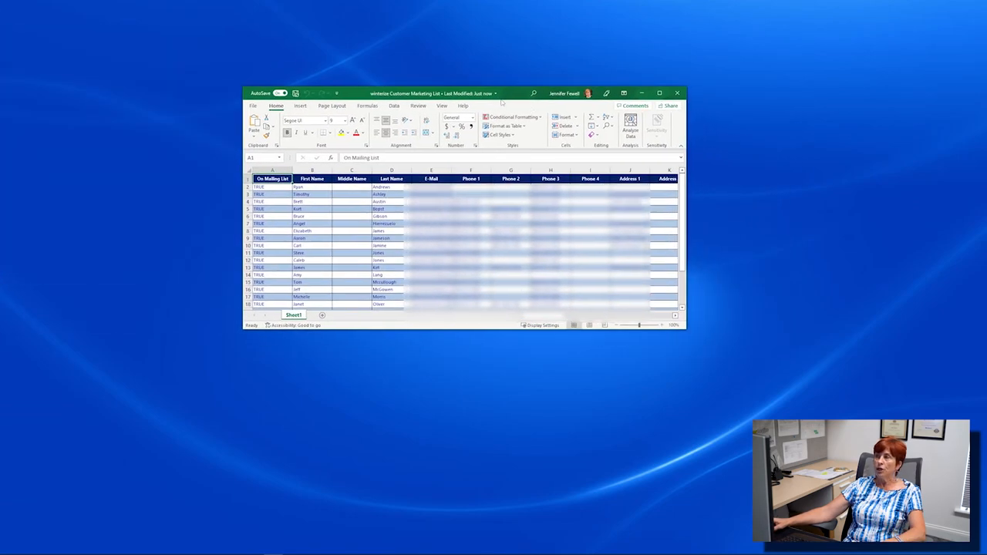
left_click(660, 94)
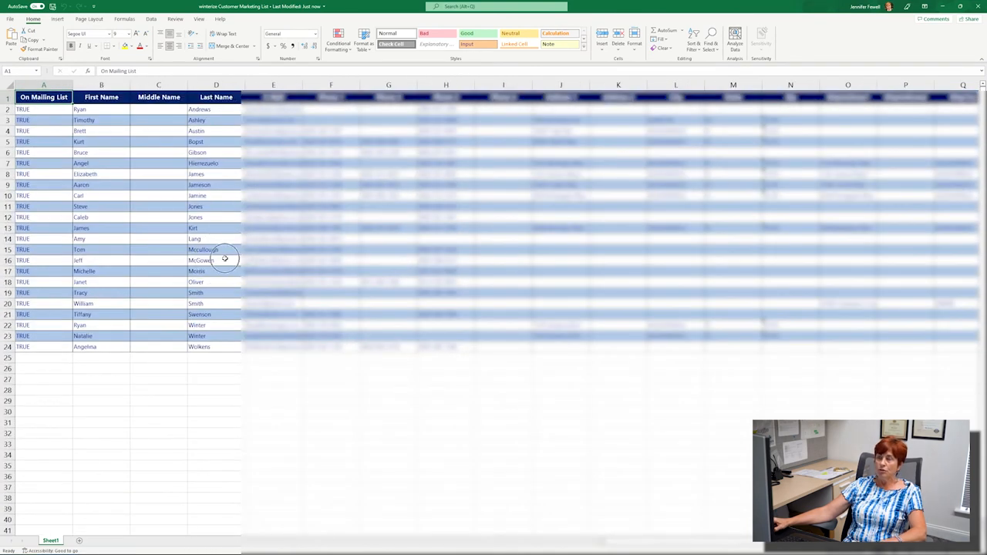
mouse_move(219, 259)
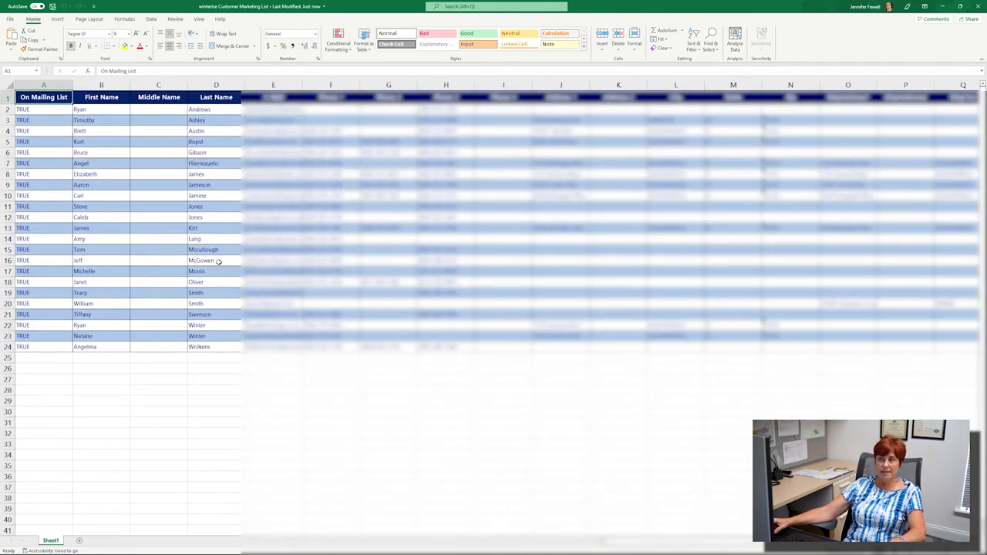